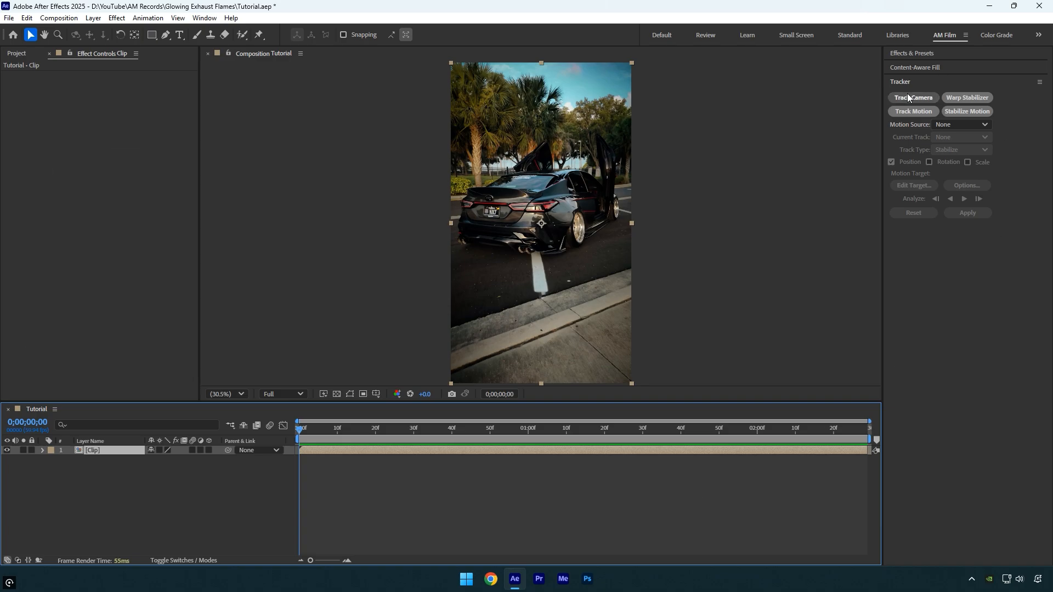
Run Track Camera on the car clip and bring up options for track points at the exhaust.
{"action": "left_click", "coordinate": [912, 98]}
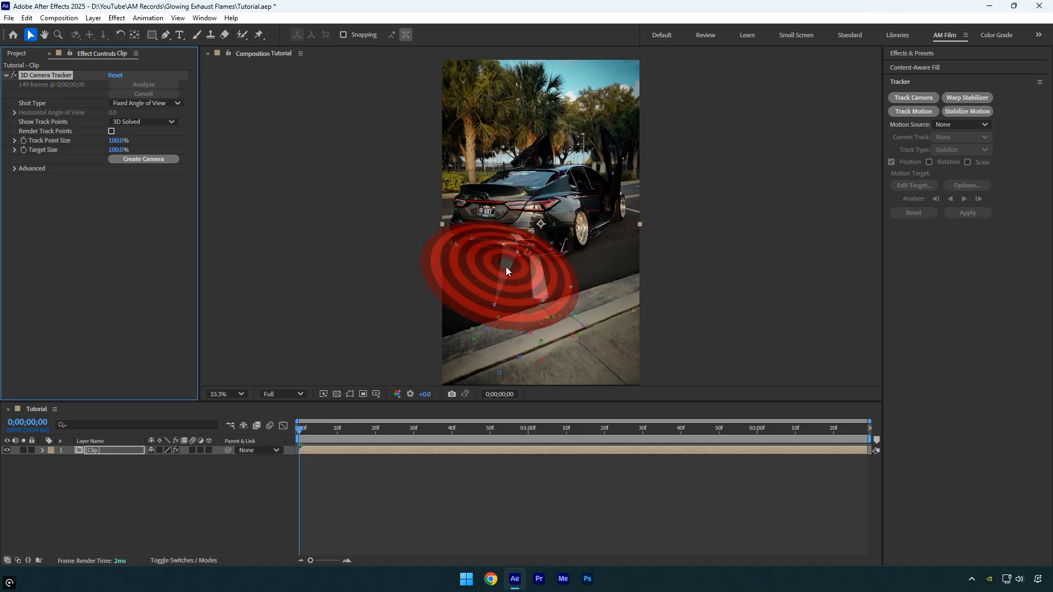
{"action": "right_click", "coordinate": [492, 319]}
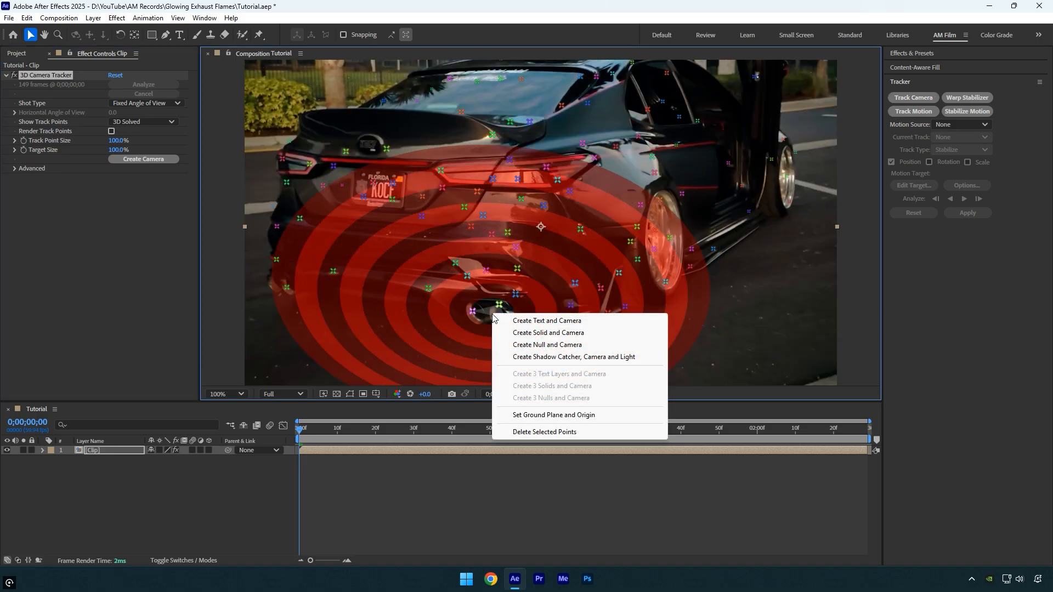
Create a solid and camera from the track points and select the new Track Solid for renaming to Right.
{"action": "left_click", "coordinate": [547, 333]}
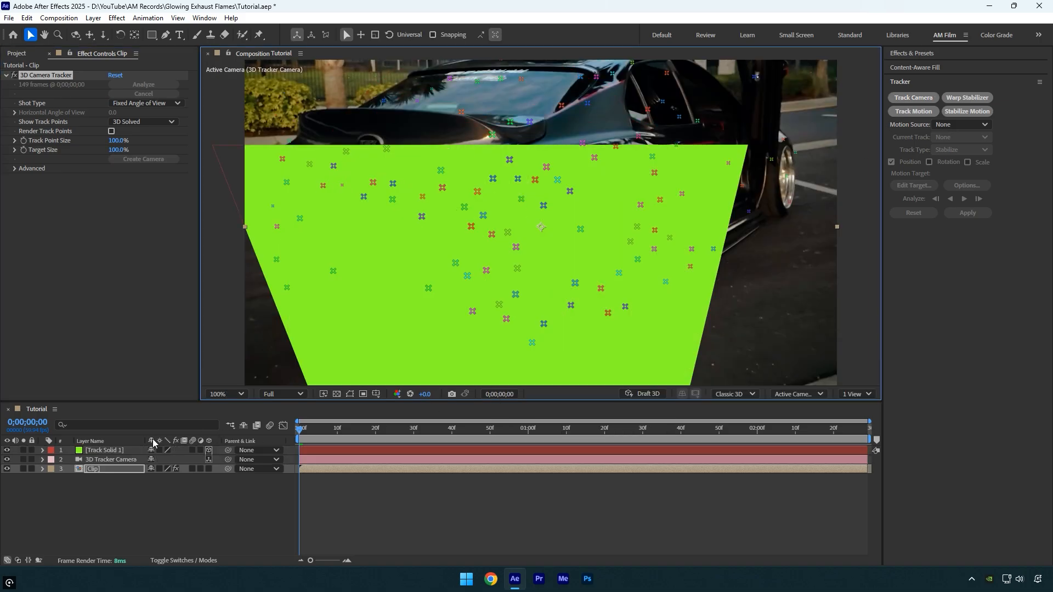
{"action": "left_click", "coordinate": [104, 449]}
{"action": "type", "text": "Right"}
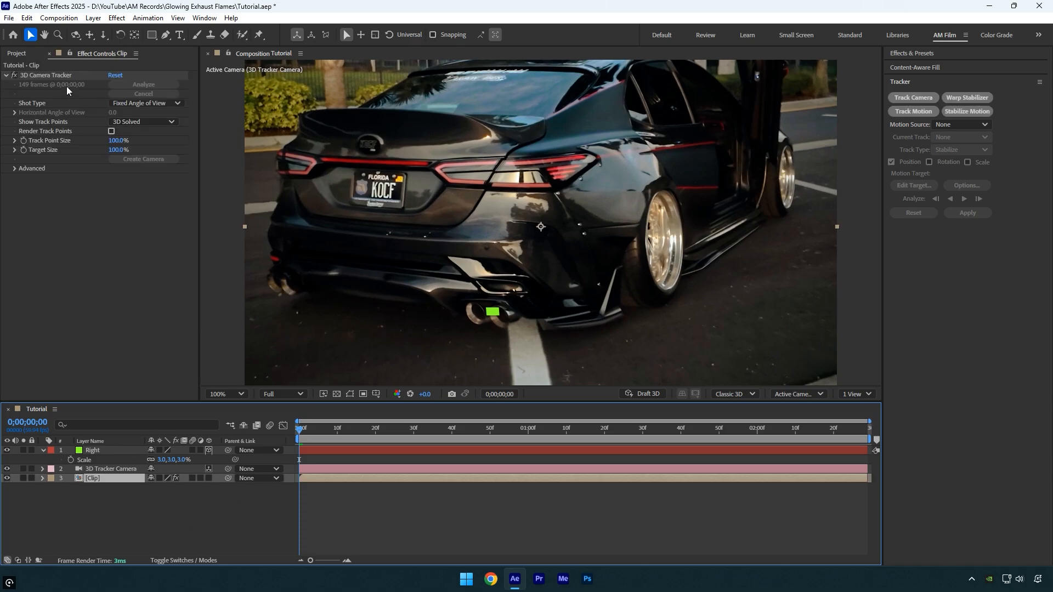
Create a second tracked solid named Left and match its scale to the Right marker.
{"action": "left_click", "coordinate": [45, 75]}
{"action": "type", "text": "Left"}
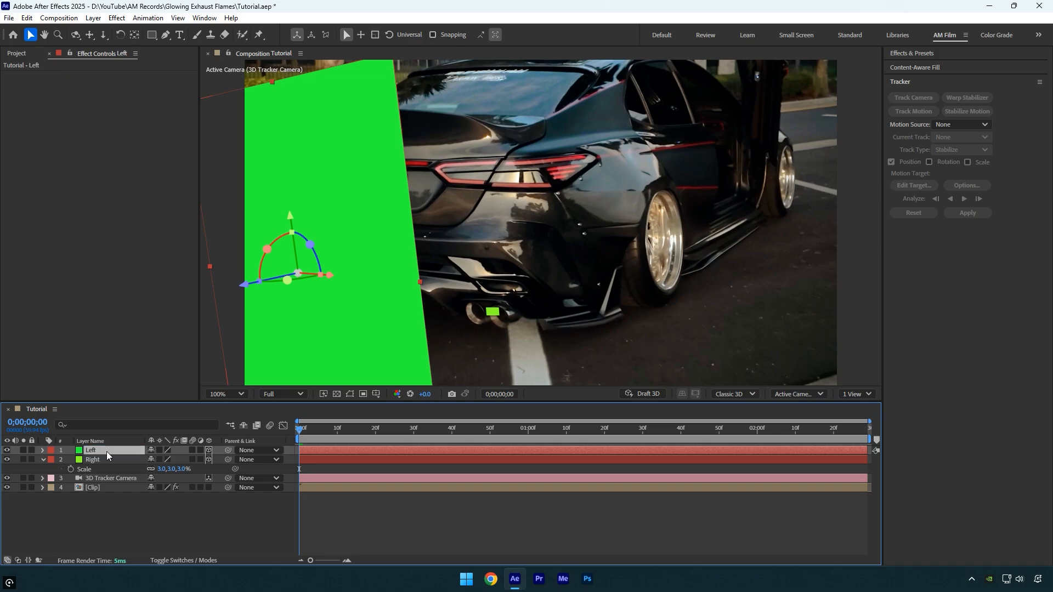
{"action": "left_click", "coordinate": [42, 449]}
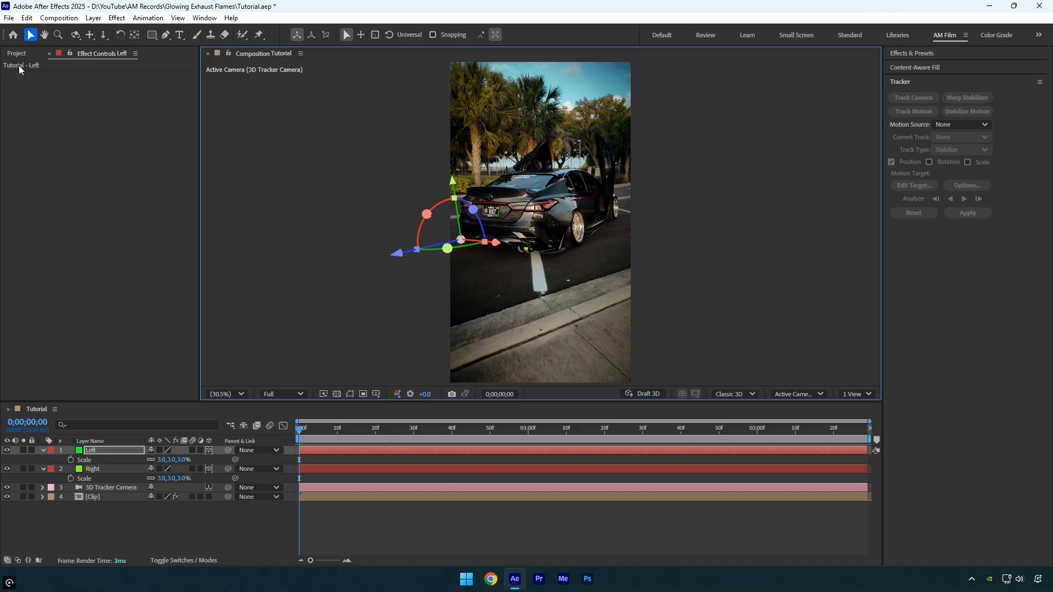
Bring Exhaust Fire Burst.mov into the composition and reveal the Right solid's Position.
{"action": "left_click", "coordinate": [17, 53]}
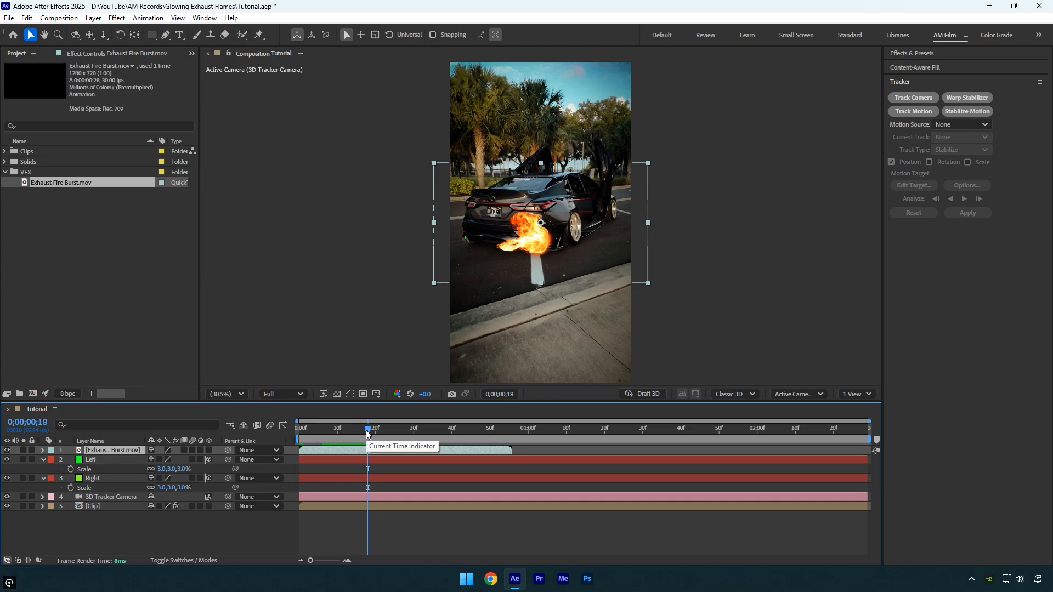
{"action": "mouse_move", "coordinate": [211, 453]}
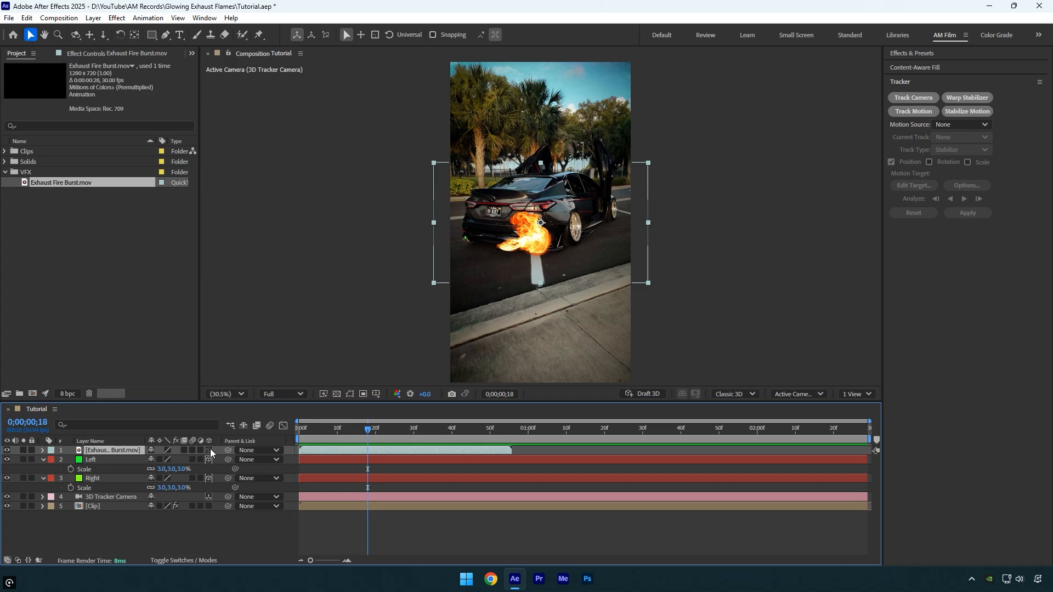
{"action": "left_click", "coordinate": [92, 477]}
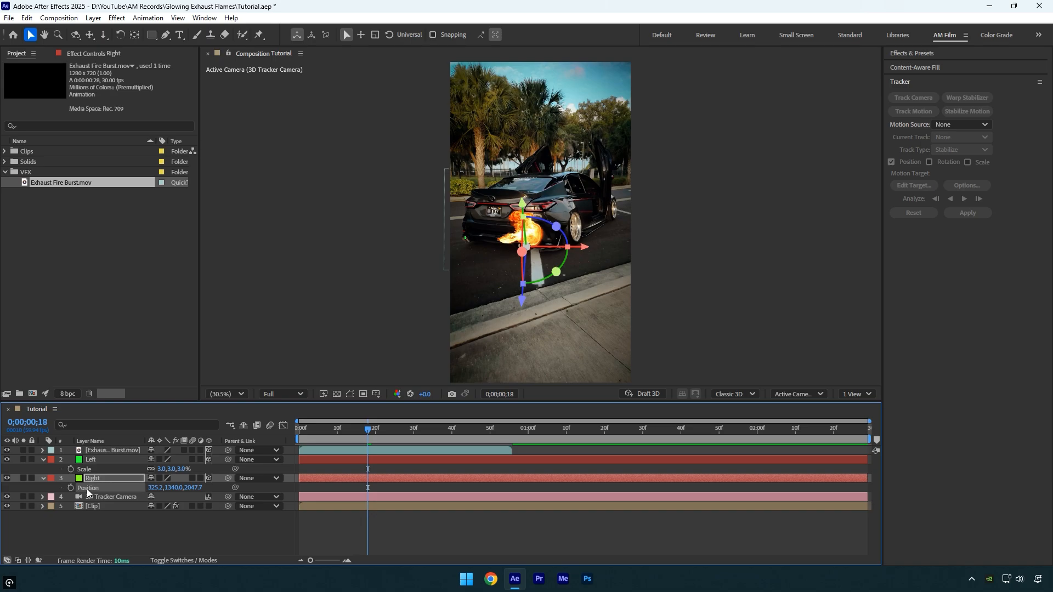
Move the fire burst onto the right exhaust at 66% scale and duplicate it with Ctrl+D.
{"action": "left_click", "coordinate": [111, 449]}
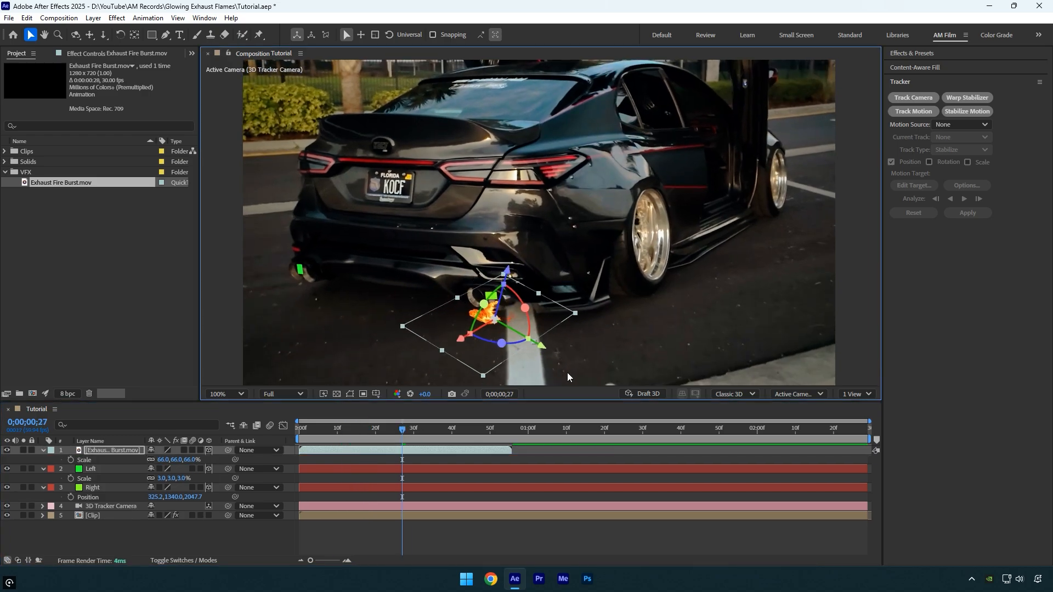
{"action": "key", "text": "ctrl+d"}
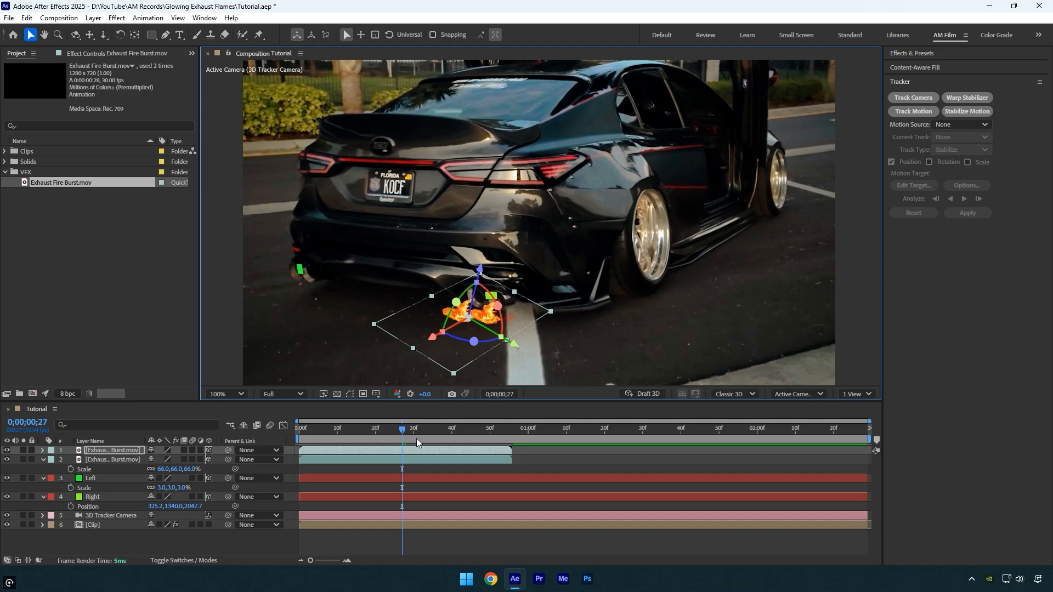
Duplicate a fire burst layer again and reveal the Left solid's Position.
{"action": "left_click", "coordinate": [299, 427]}
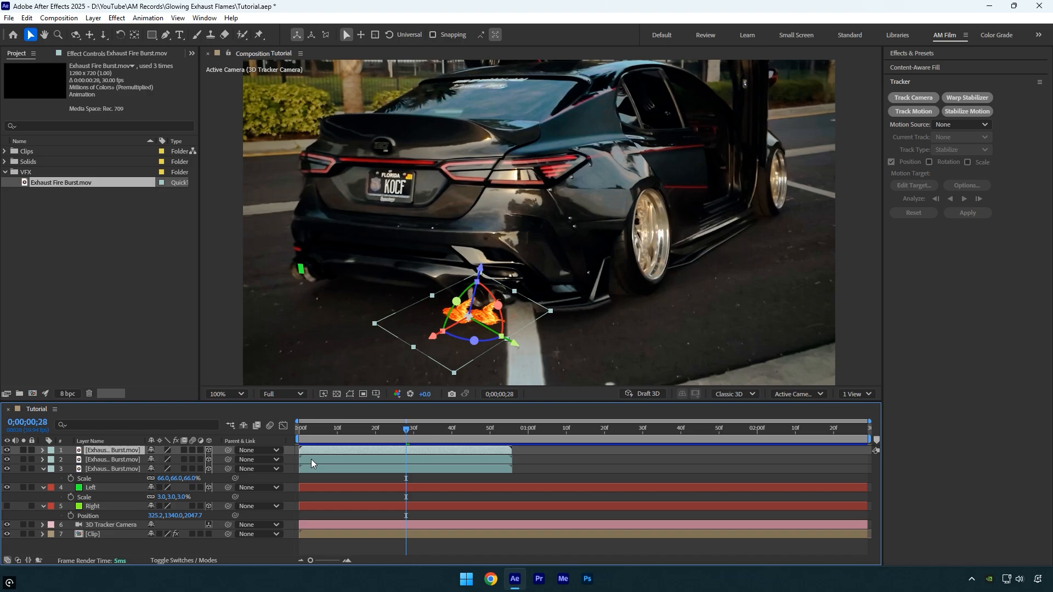
{"action": "left_click", "coordinate": [89, 487]}
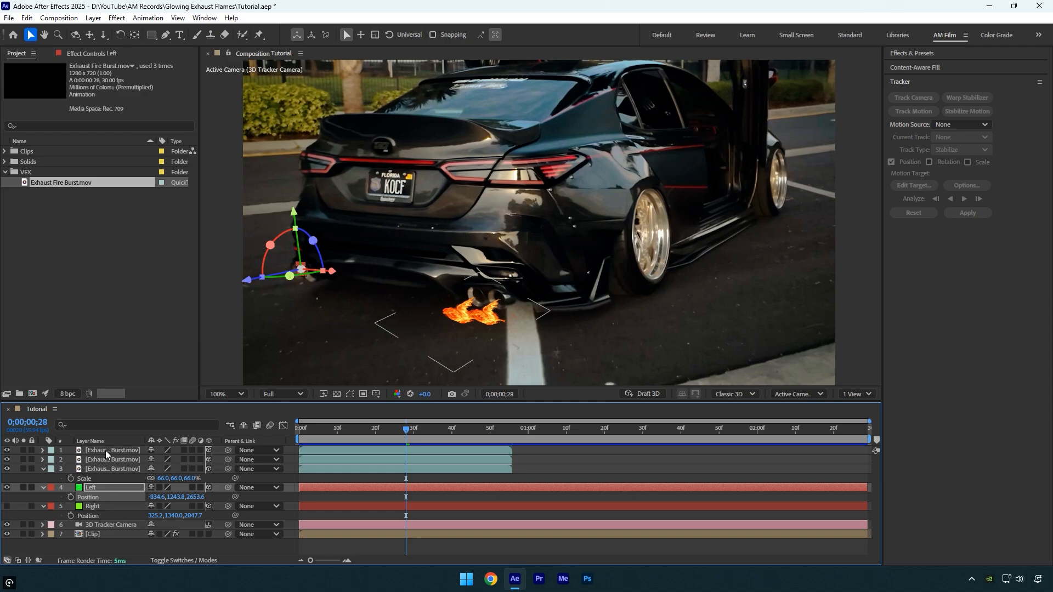
Move a fire burst onto the left exhaust and preview the four bursts from the start.
{"action": "left_click", "coordinate": [112, 450]}
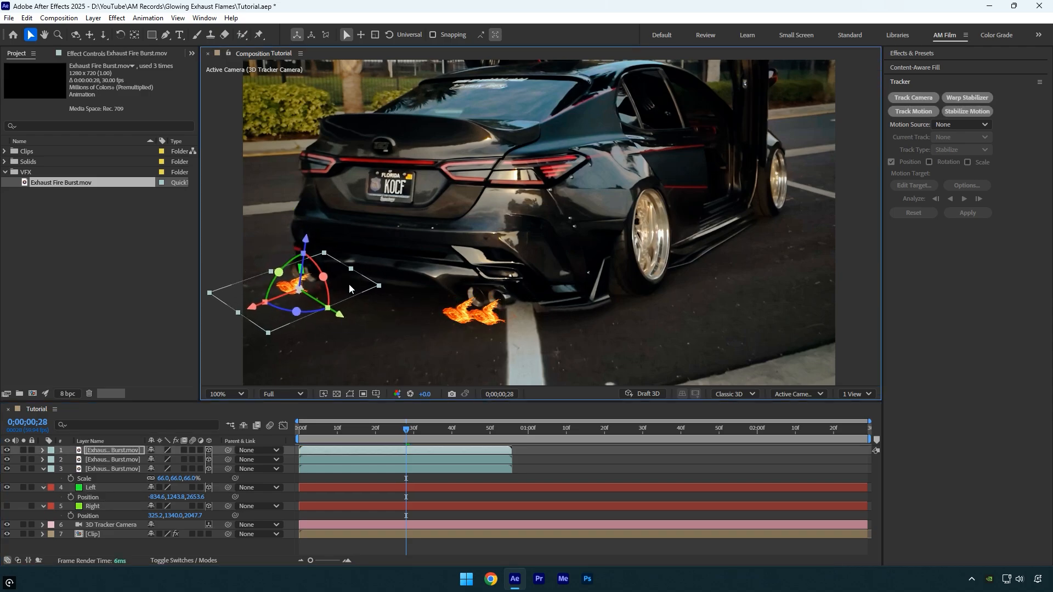
{"action": "mouse_move", "coordinate": [364, 316]}
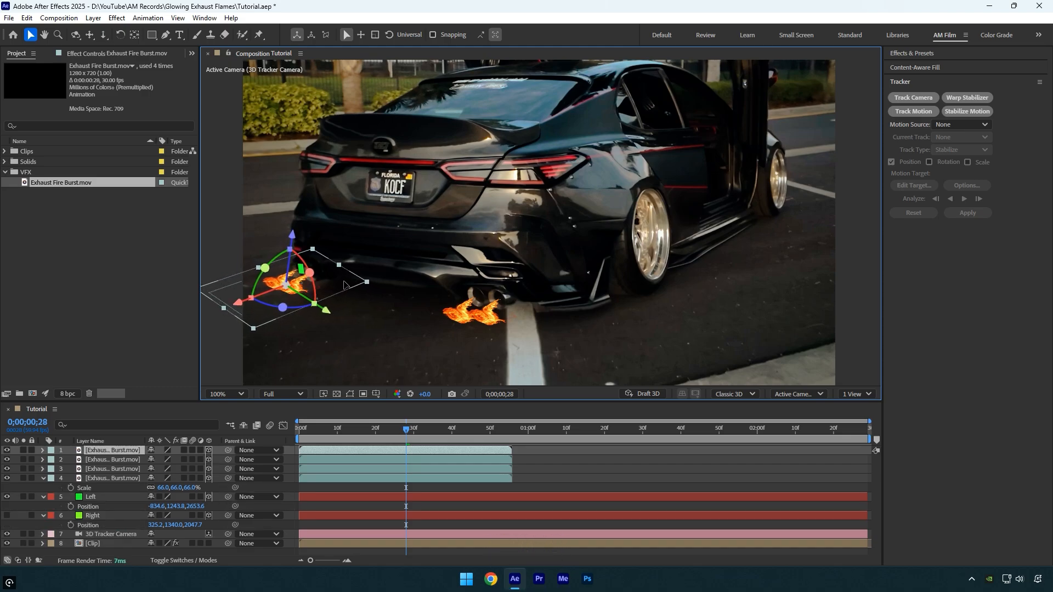
{"action": "mouse_move", "coordinate": [343, 286]}
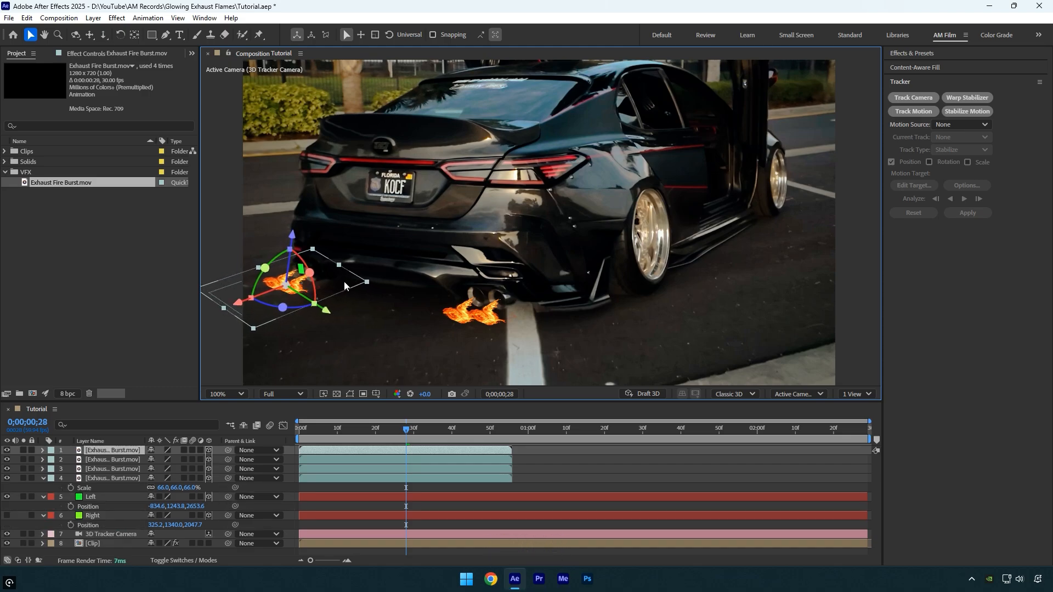
{"action": "left_click", "coordinate": [298, 428]}
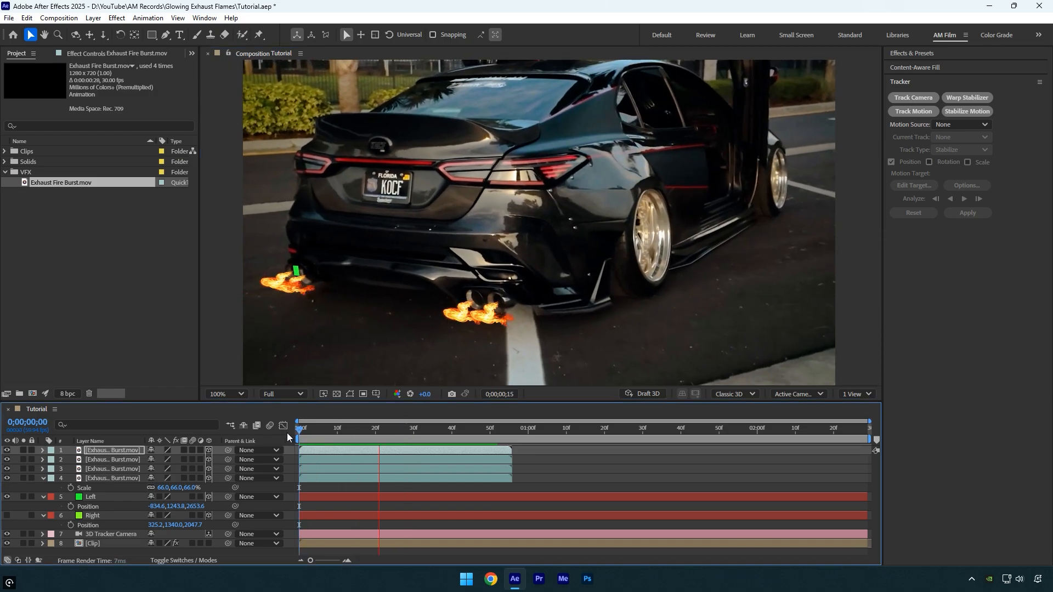
{"action": "left_click", "coordinate": [345, 428]}
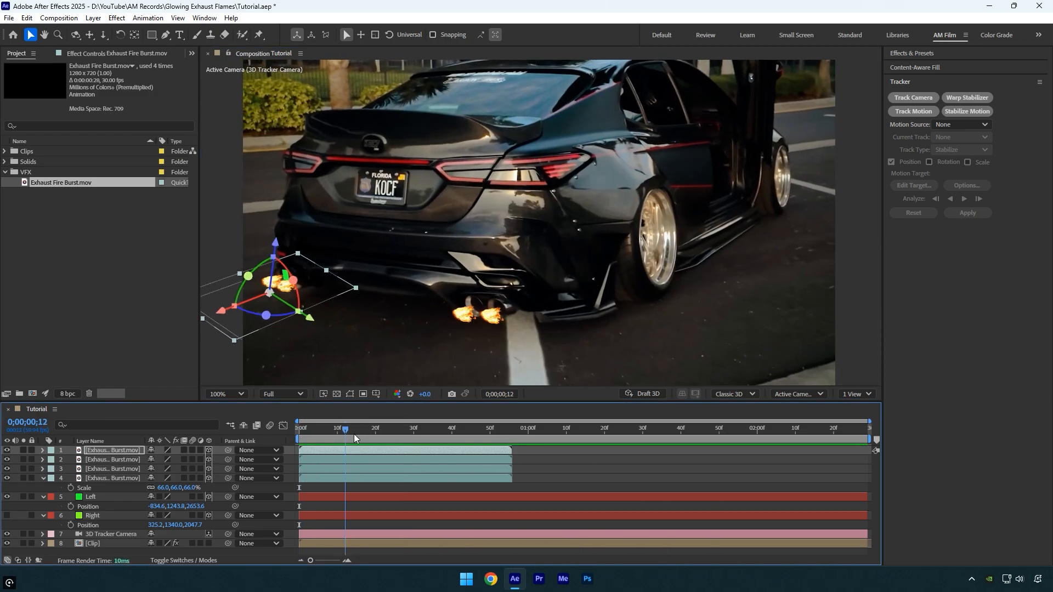
Slide the fire burst layer bars so each starts at an offset frame.
{"action": "left_click", "coordinate": [405, 428]}
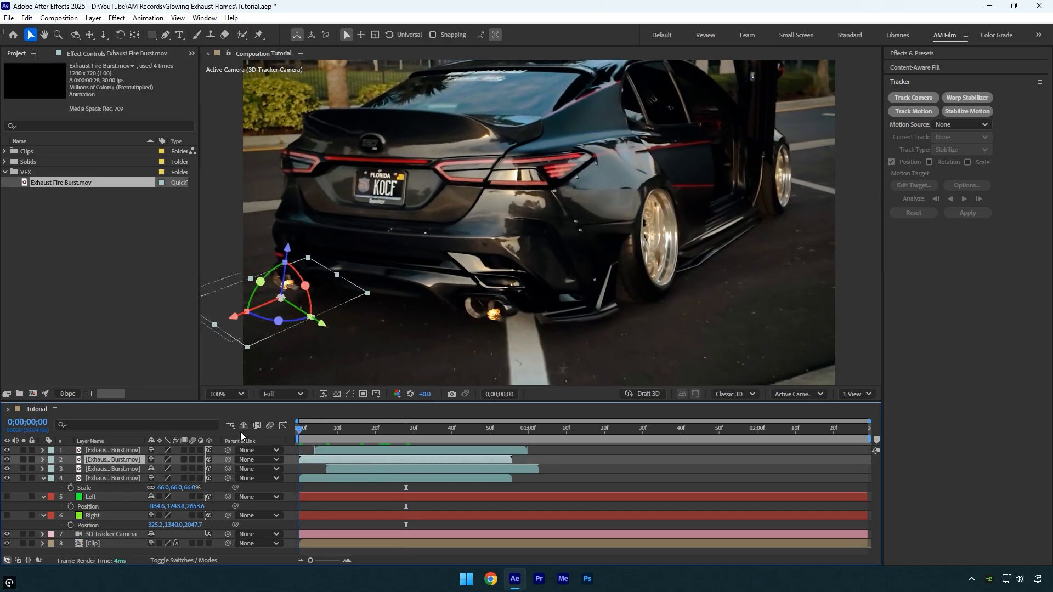
{"action": "left_click", "coordinate": [630, 428]}
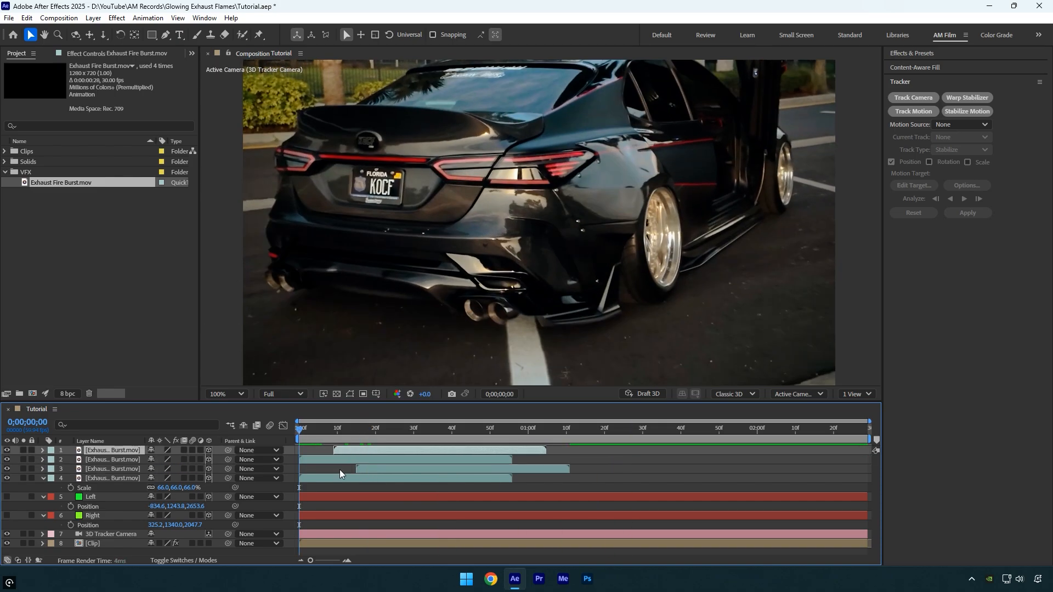
{"action": "left_click", "coordinate": [318, 430]}
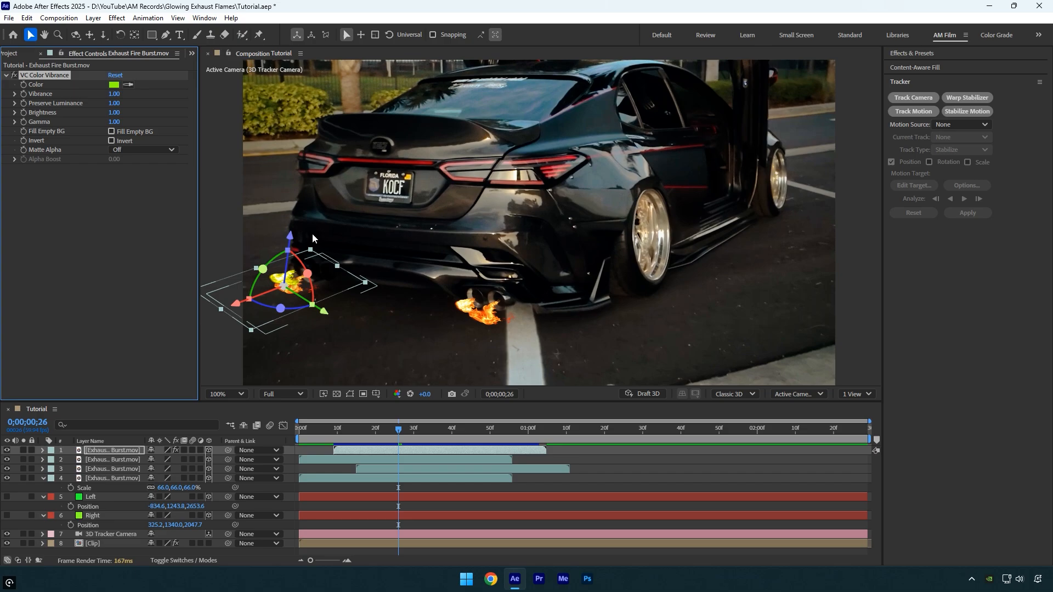
Set the Color Vibrance tint colour to orange FF6C00.
{"action": "left_click", "coordinate": [113, 85]}
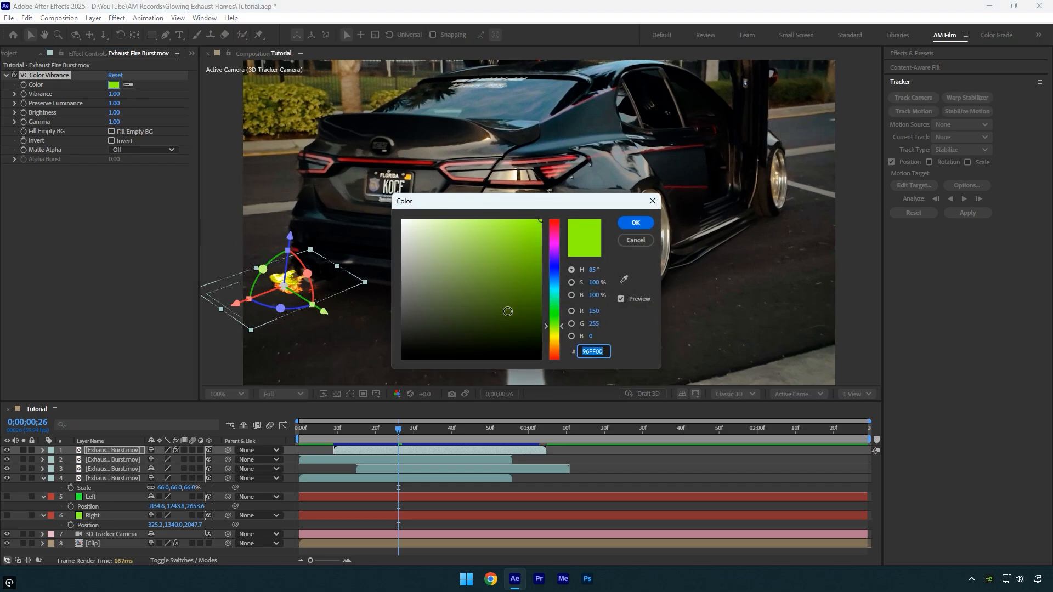
{"action": "type", "text": "FF6C00"}
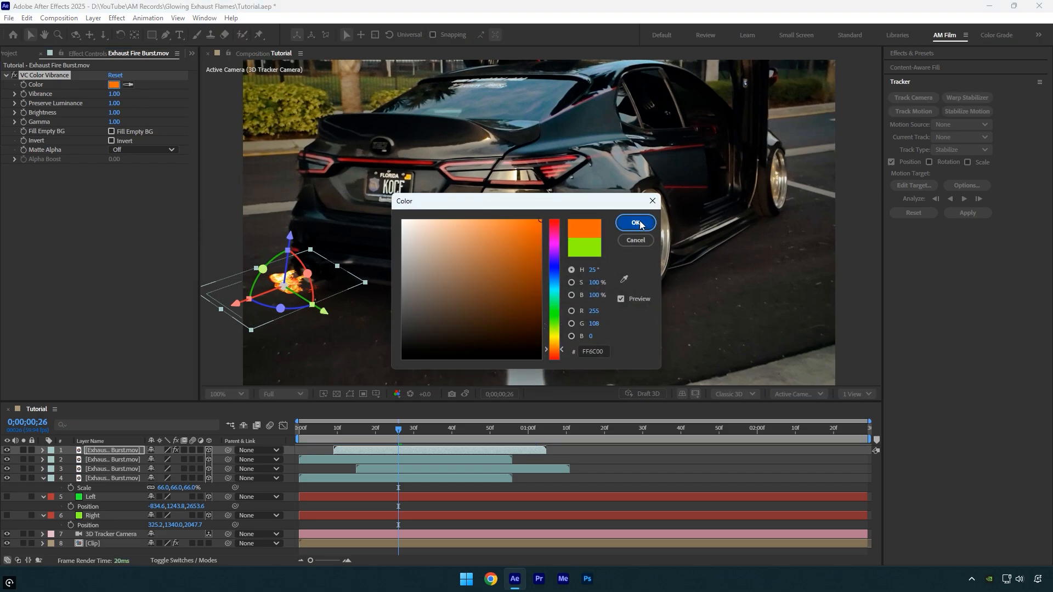
{"action": "left_click", "coordinate": [634, 222]}
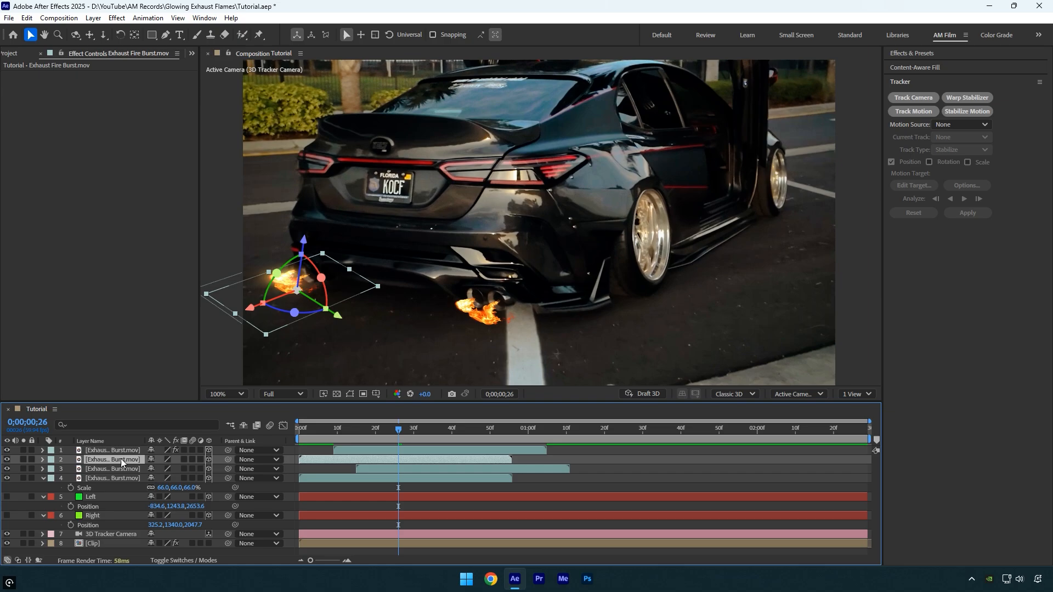
Select another fire burst layer to receive the tuned Color Vibrance and Deep Glow (radius 500, exposure 0.36).
{"action": "left_click", "coordinate": [112, 468]}
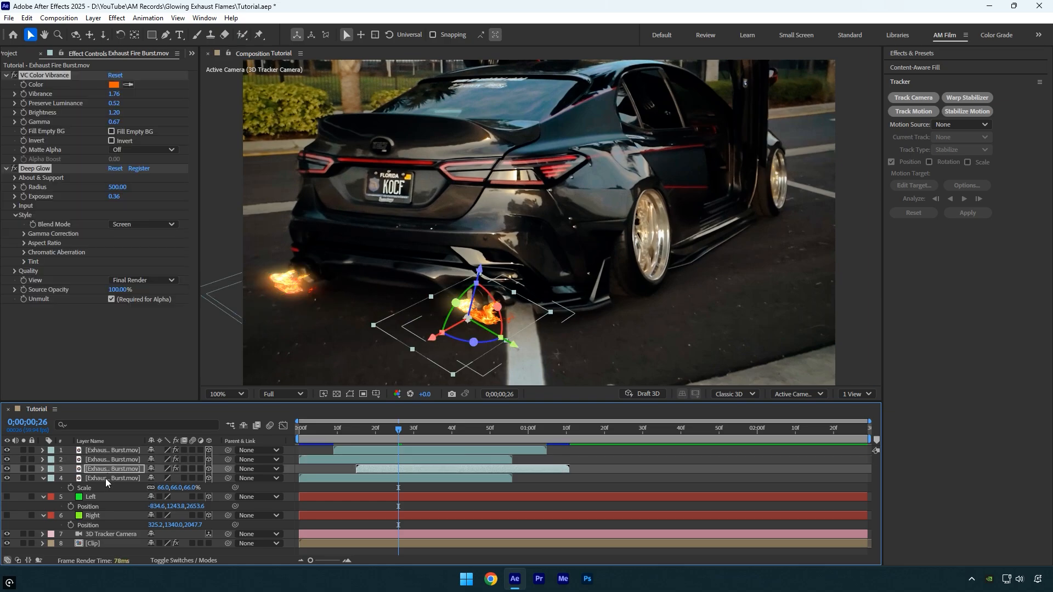